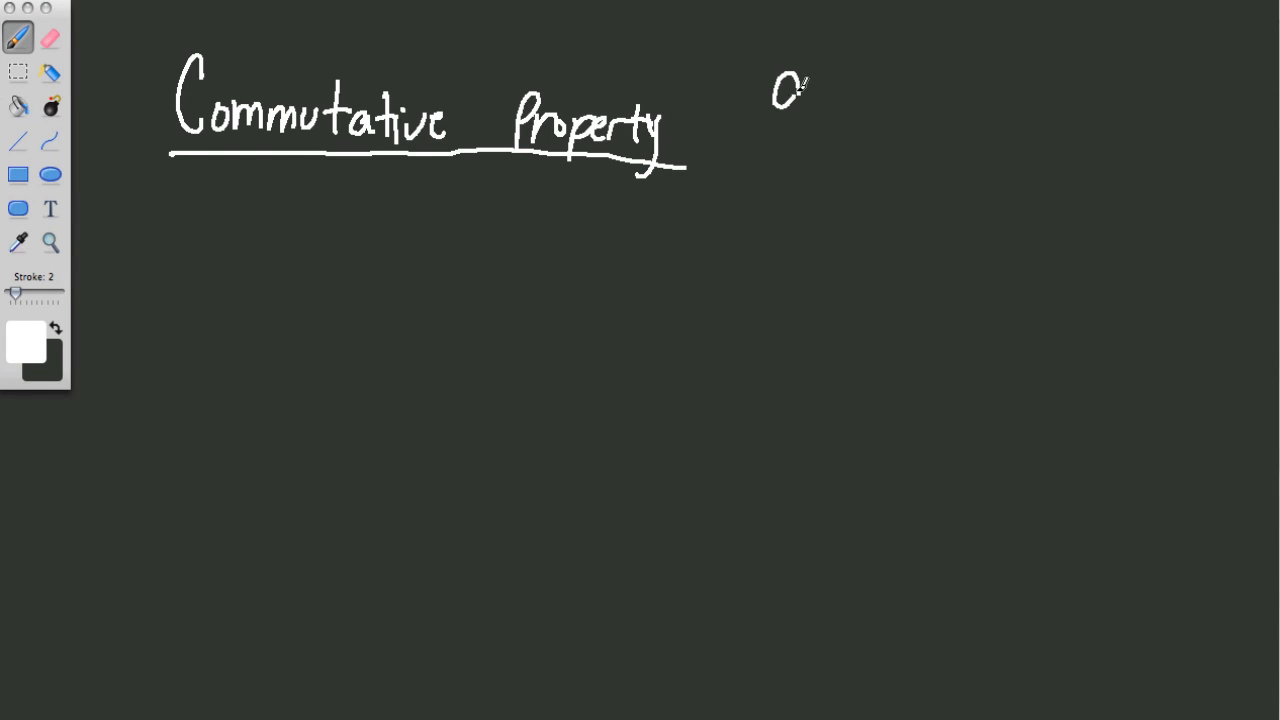
# Handwrite a+b+c=b+c+a and a×b×c=b×a×c to the right of the Commutative Property title.
pyautogui.moveTo(780, 95); pyautogui.dragTo(900, 95)
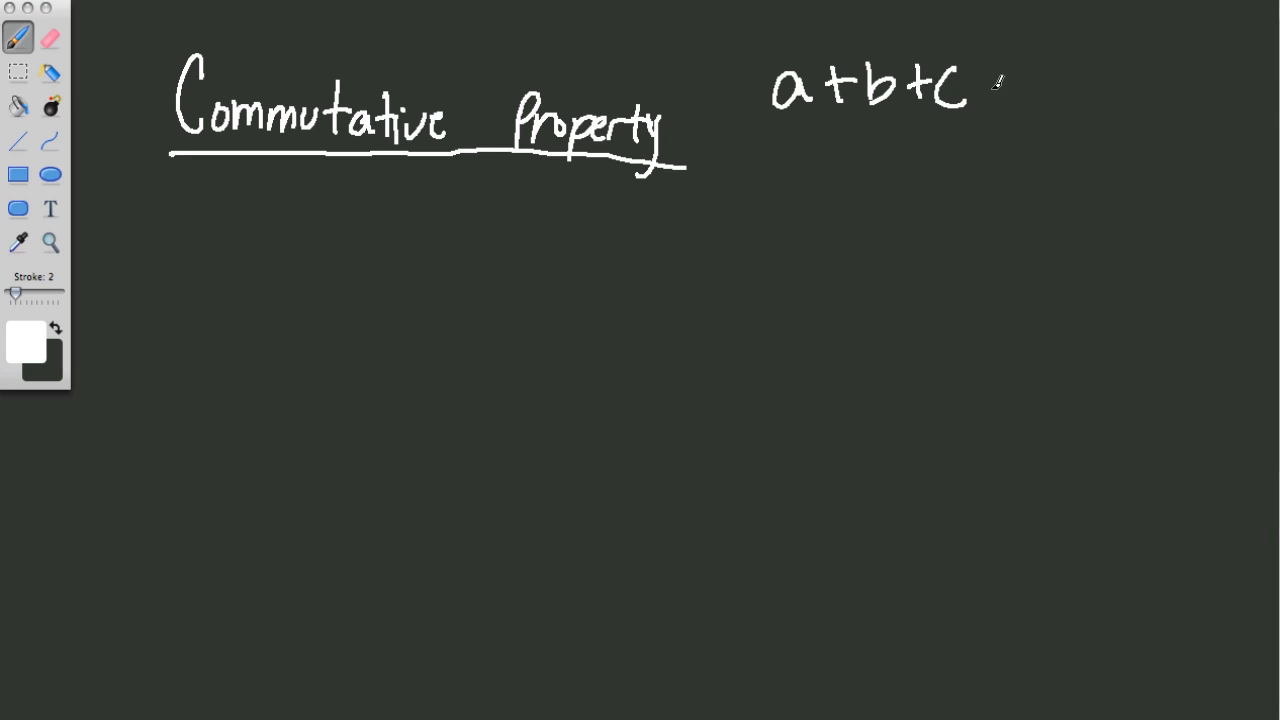
pyautogui.moveTo(980, 95); pyautogui.dragTo(1005, 85)
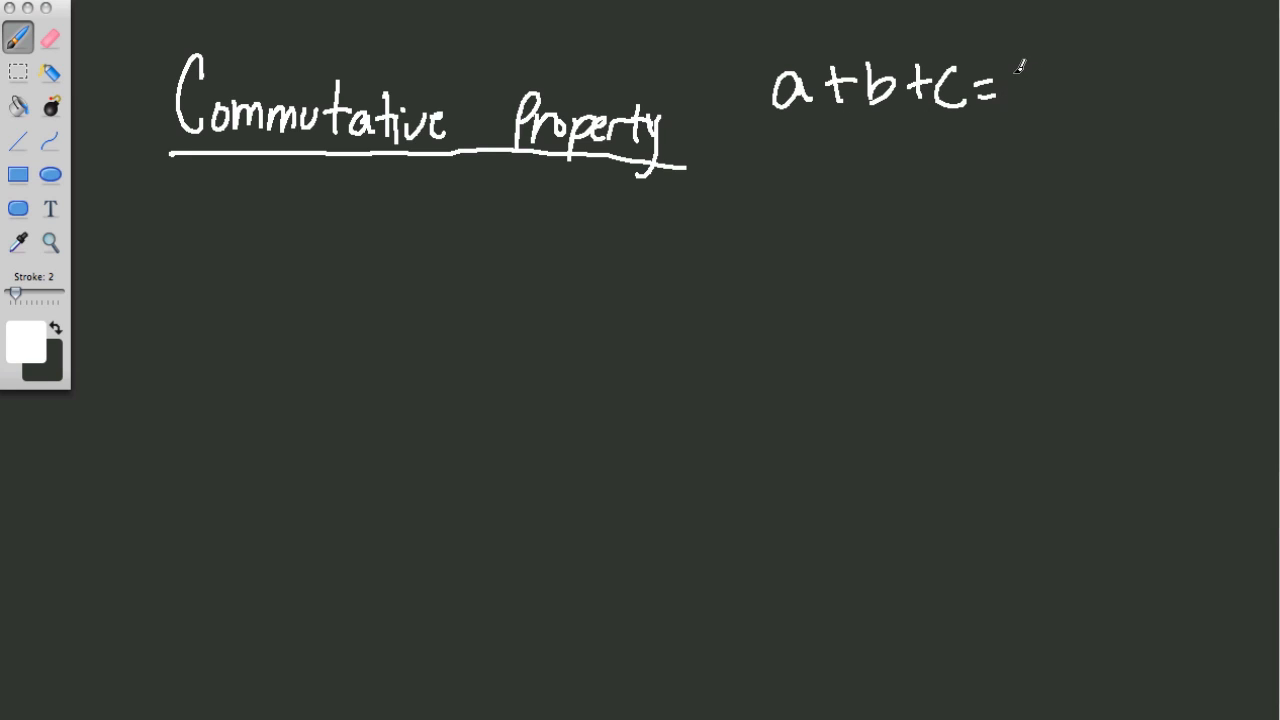
pyautogui.moveTo(1020, 90); pyautogui.dragTo(1080, 90)
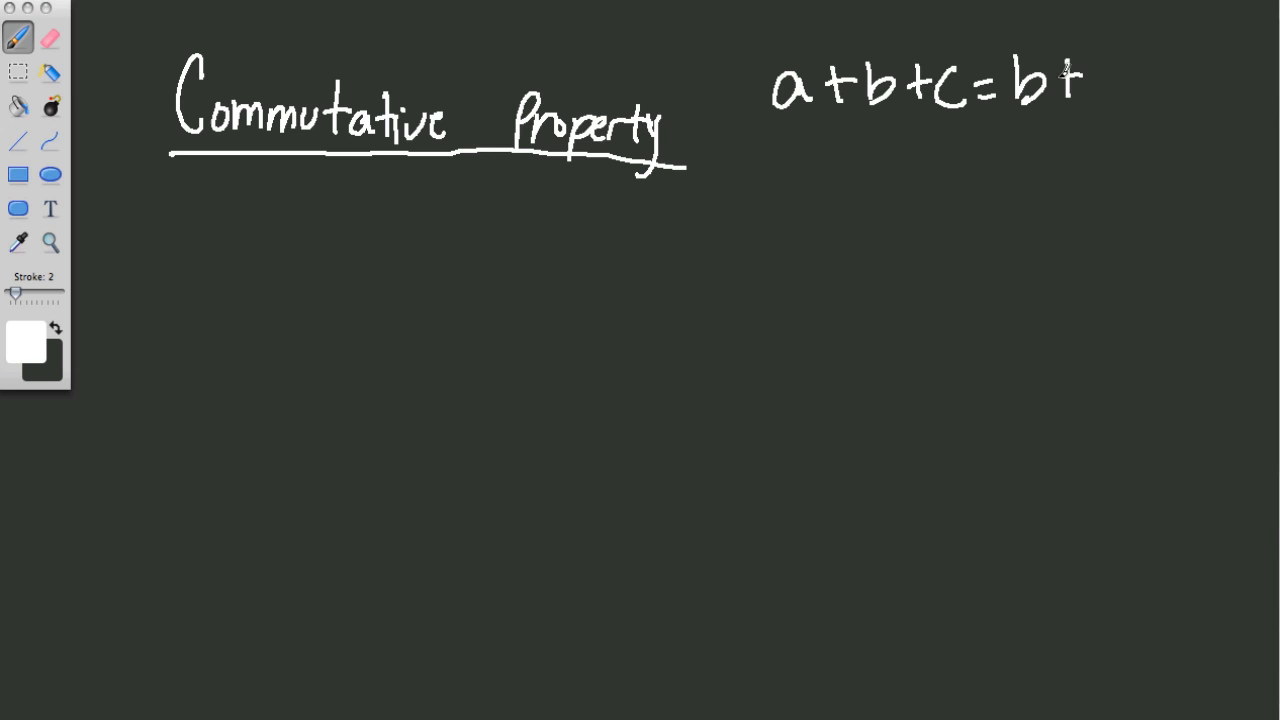
pyautogui.moveTo(1080, 85); pyautogui.dragTo(1195, 85)
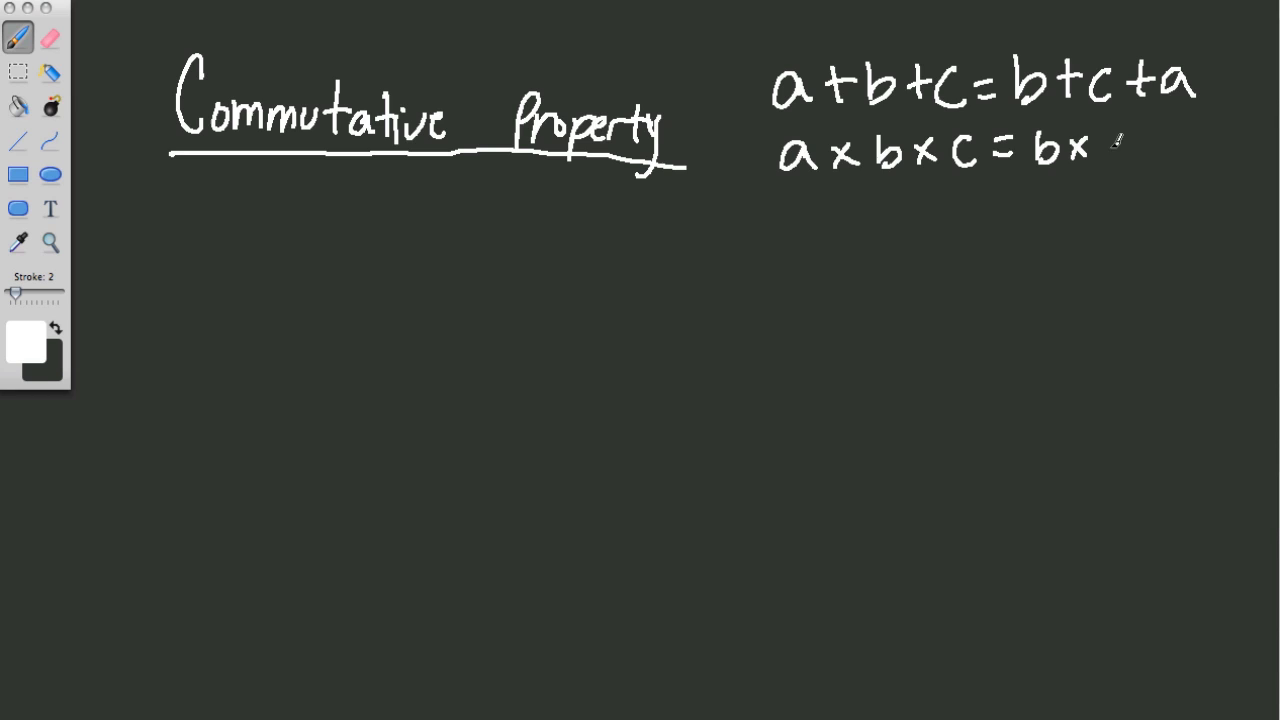
pyautogui.moveTo(1110, 150); pyautogui.dragTo(1190, 160)
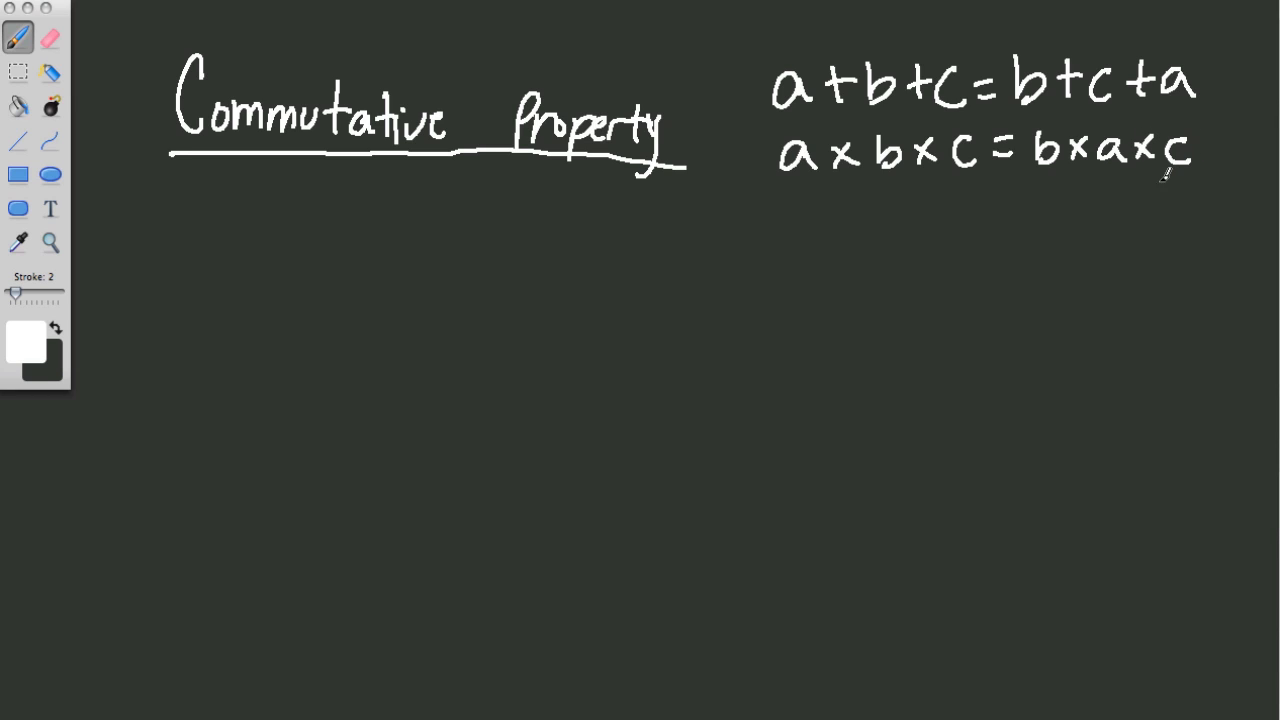
pyautogui.moveTo(1150, 180)
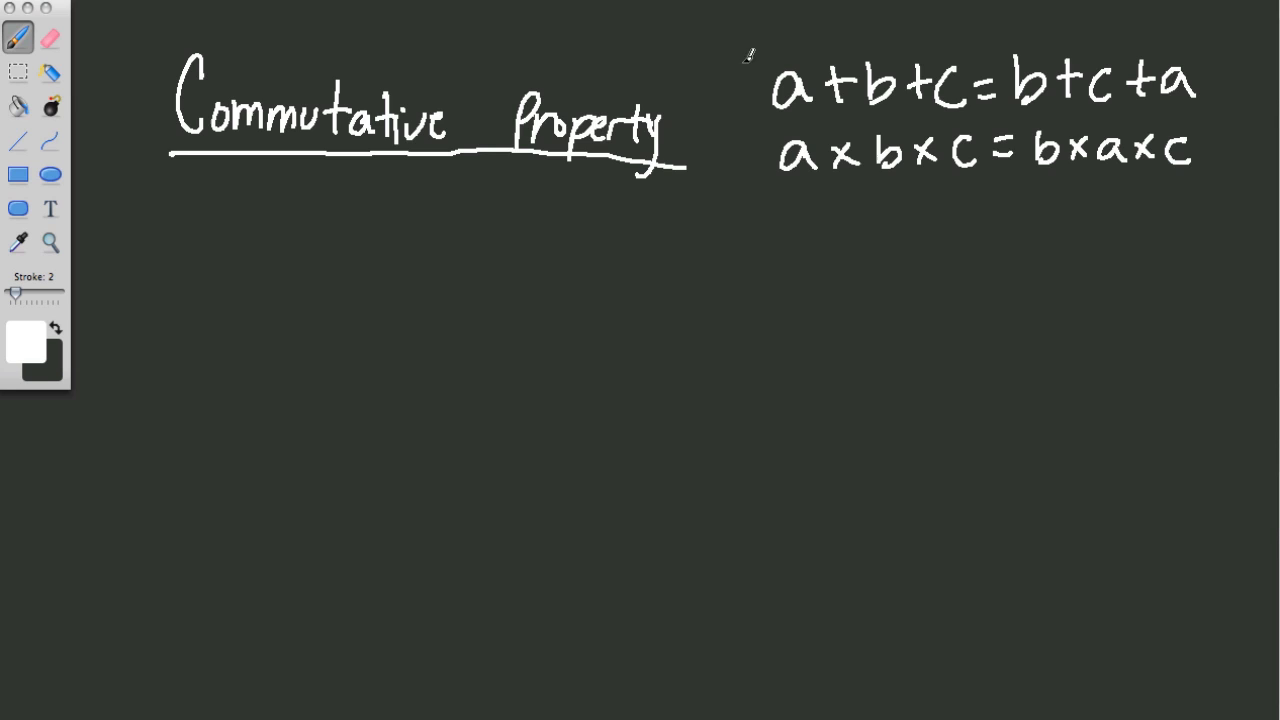
# Draw a box around both equations and write 'Commute: travel' with an arrow below the heading.
pyautogui.moveTo(748, 40); pyautogui.dragTo(1215, 210)
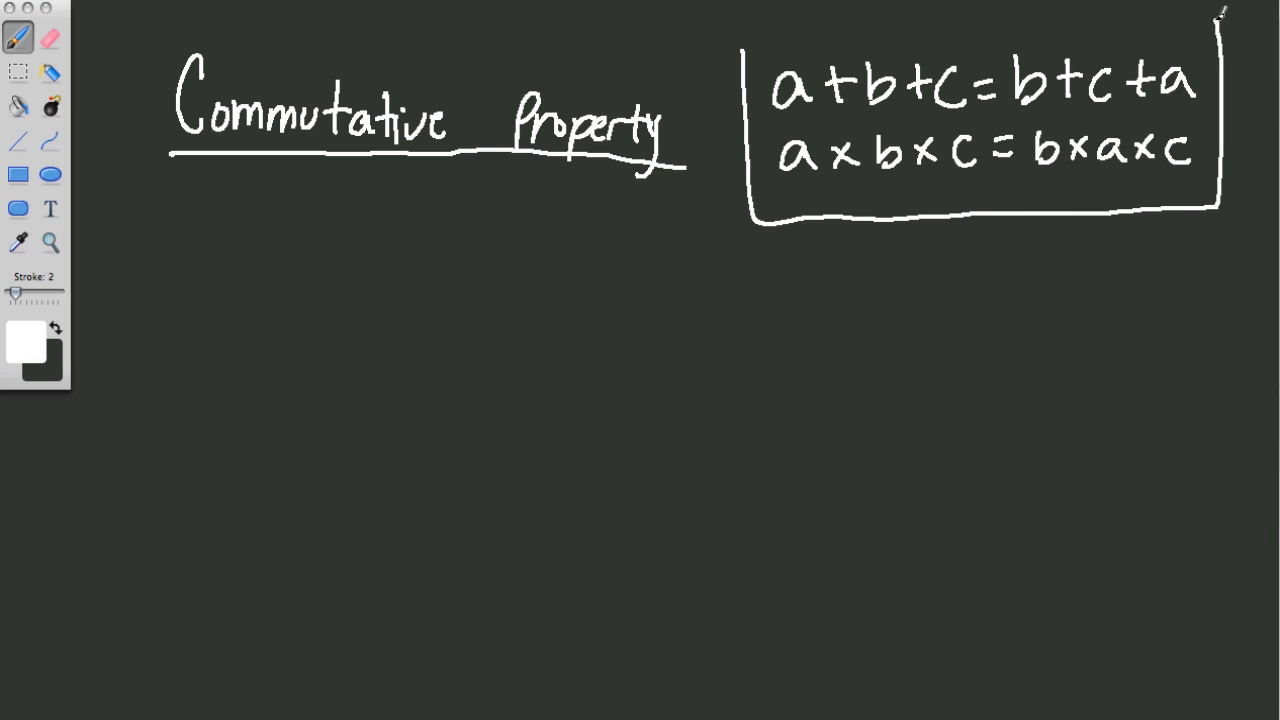
pyautogui.moveTo(745, 38); pyautogui.dragTo(1205, 15)
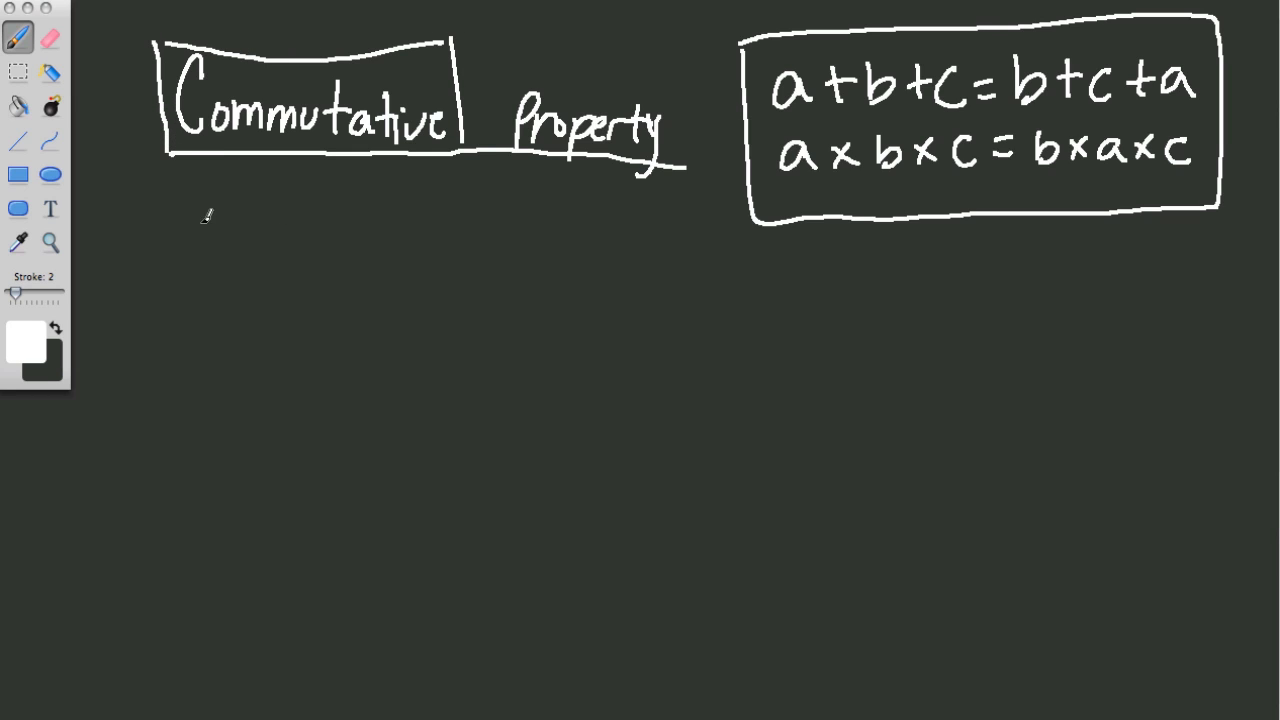
pyautogui.moveTo(175, 220); pyautogui.dragTo(160, 260)
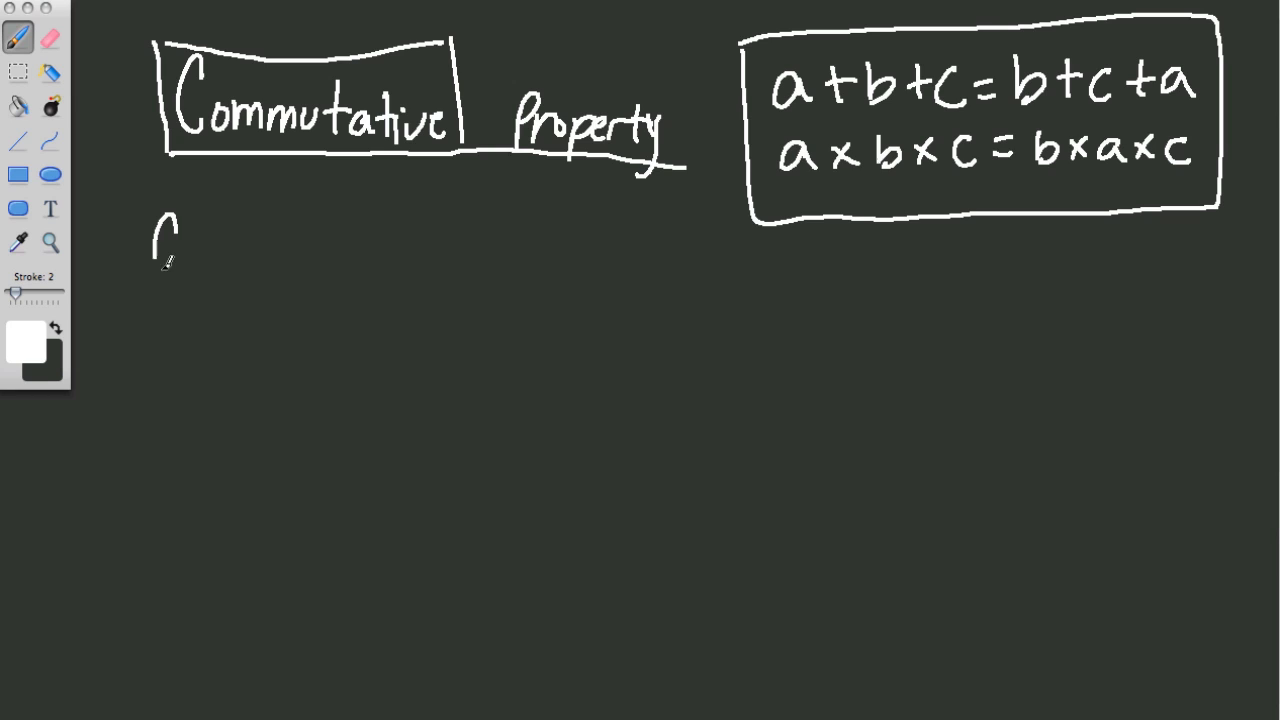
pyautogui.moveTo(160, 260); pyautogui.dragTo(310, 250)
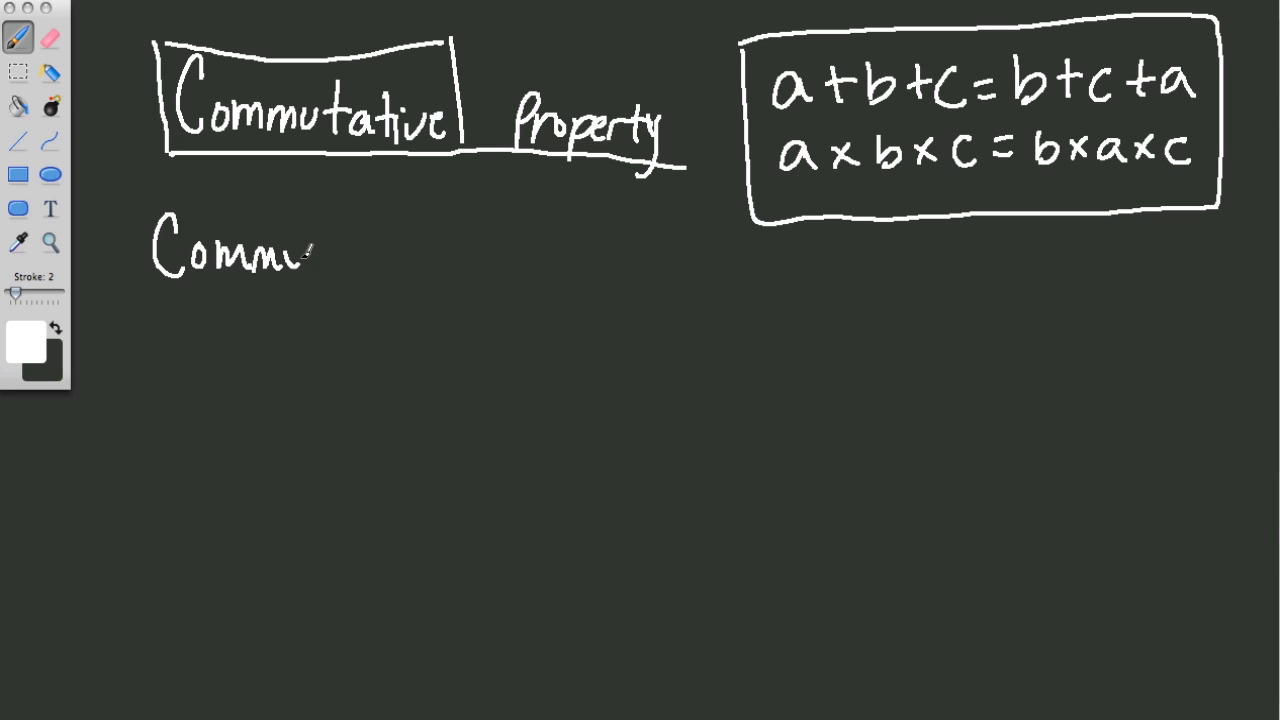
pyautogui.moveTo(310, 250); pyautogui.dragTo(370, 250)
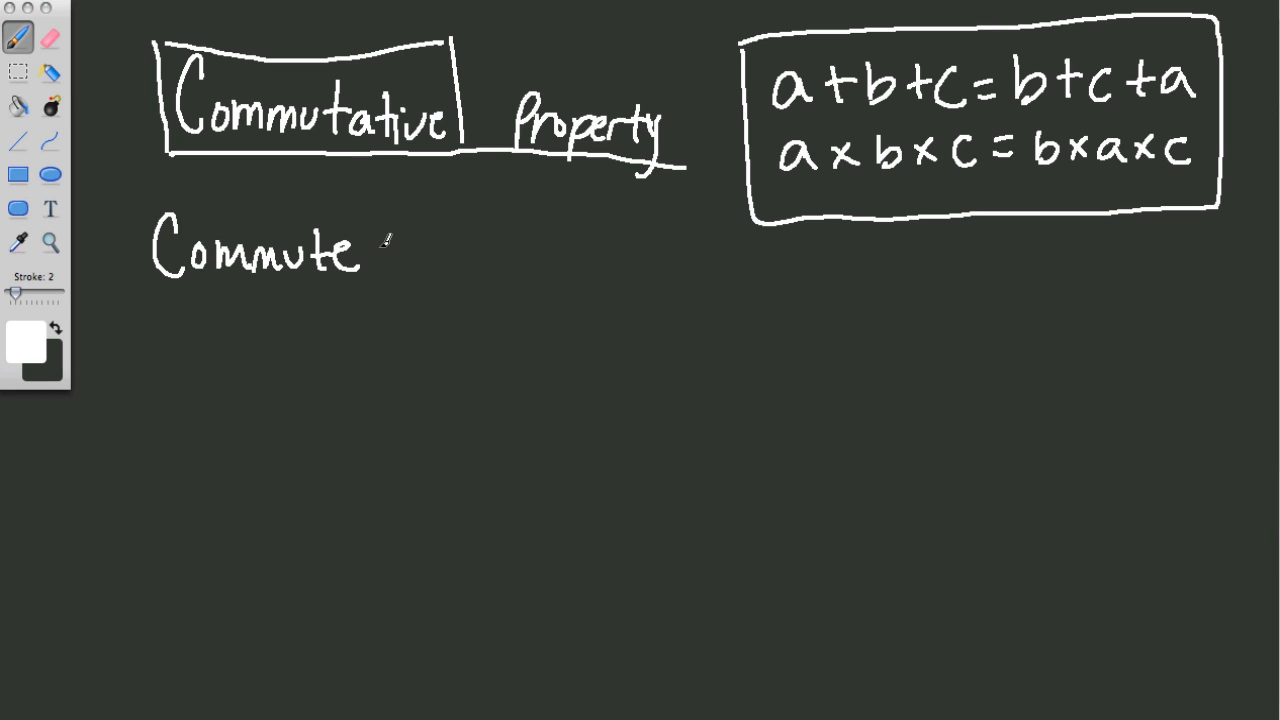
pyautogui.moveTo(390, 250); pyautogui.dragTo(545, 250)
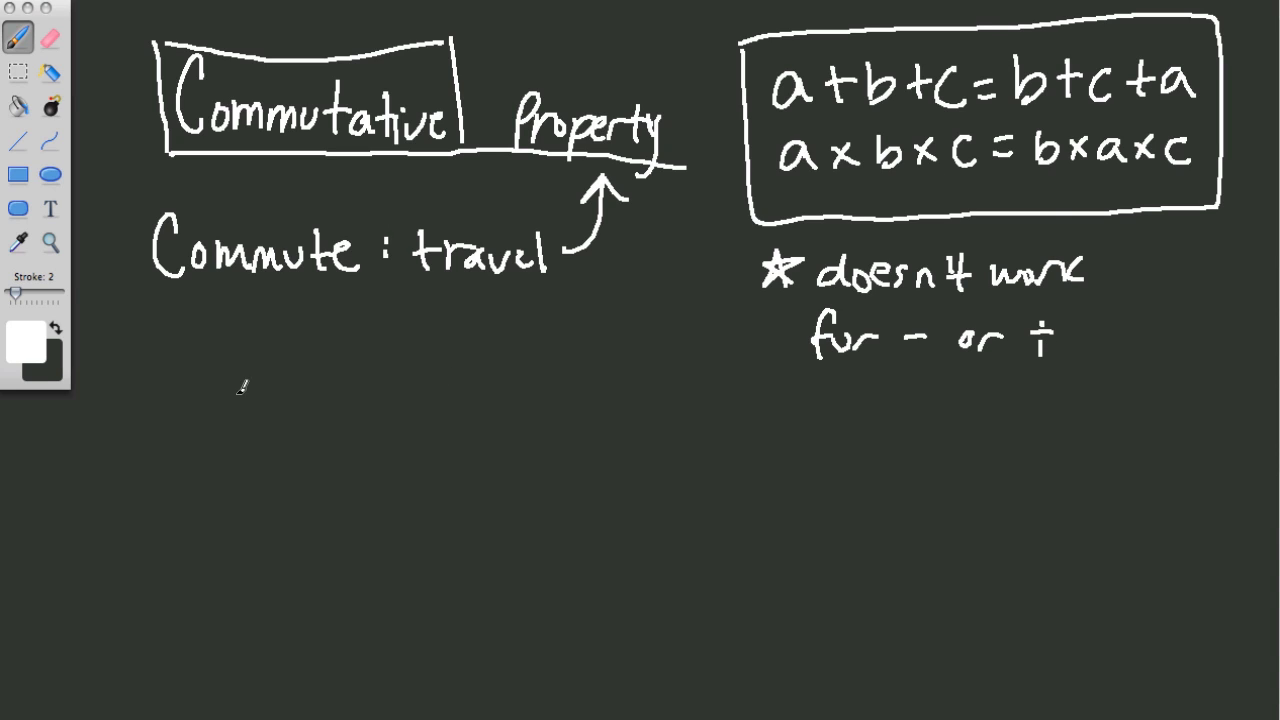
pyautogui.moveTo(168, 438)
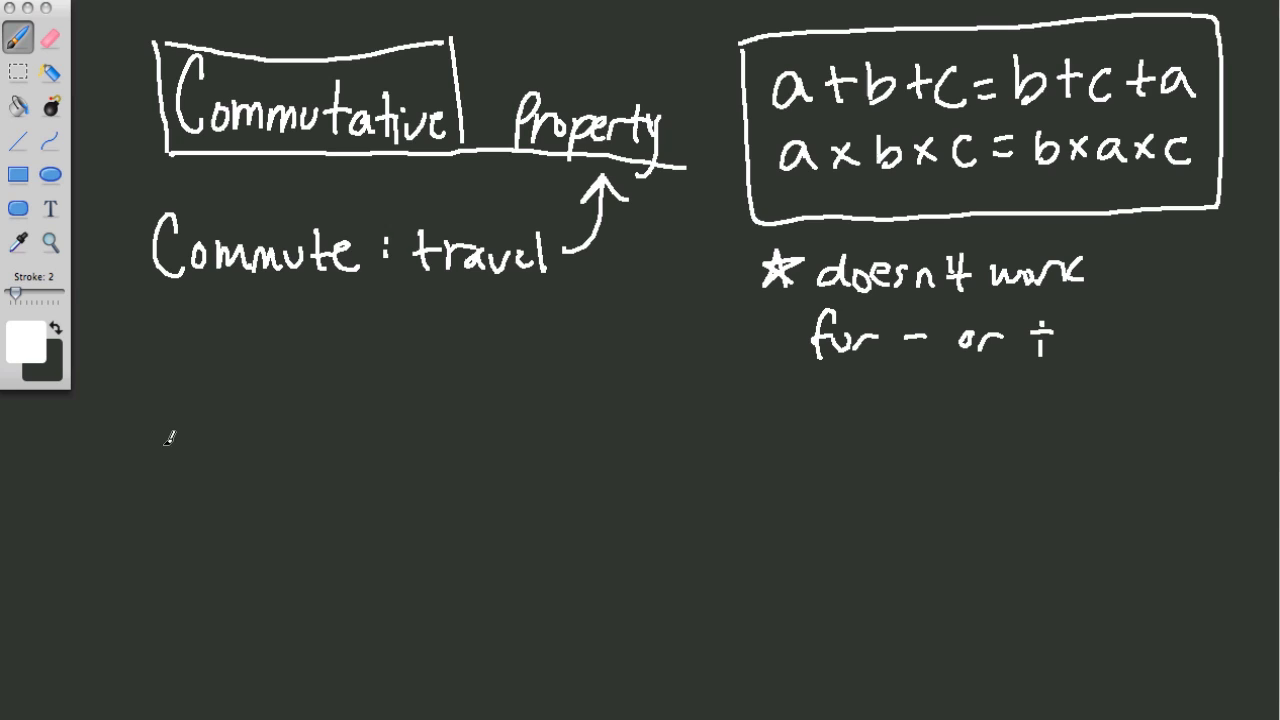
# Handwrite the 1+2+3 addition example and the 1×2×3 multiplication example beneath it.
pyautogui.moveTo(160, 440); pyautogui.dragTo(310, 430)
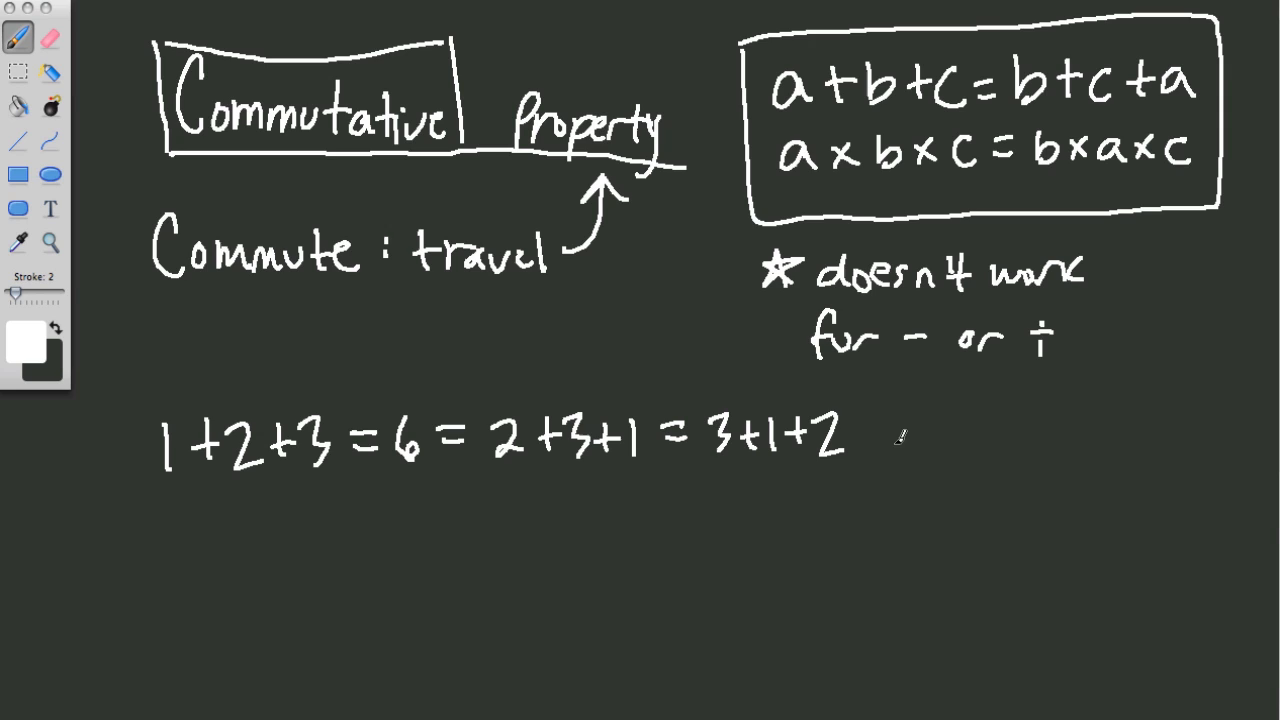
pyautogui.moveTo(165, 525)
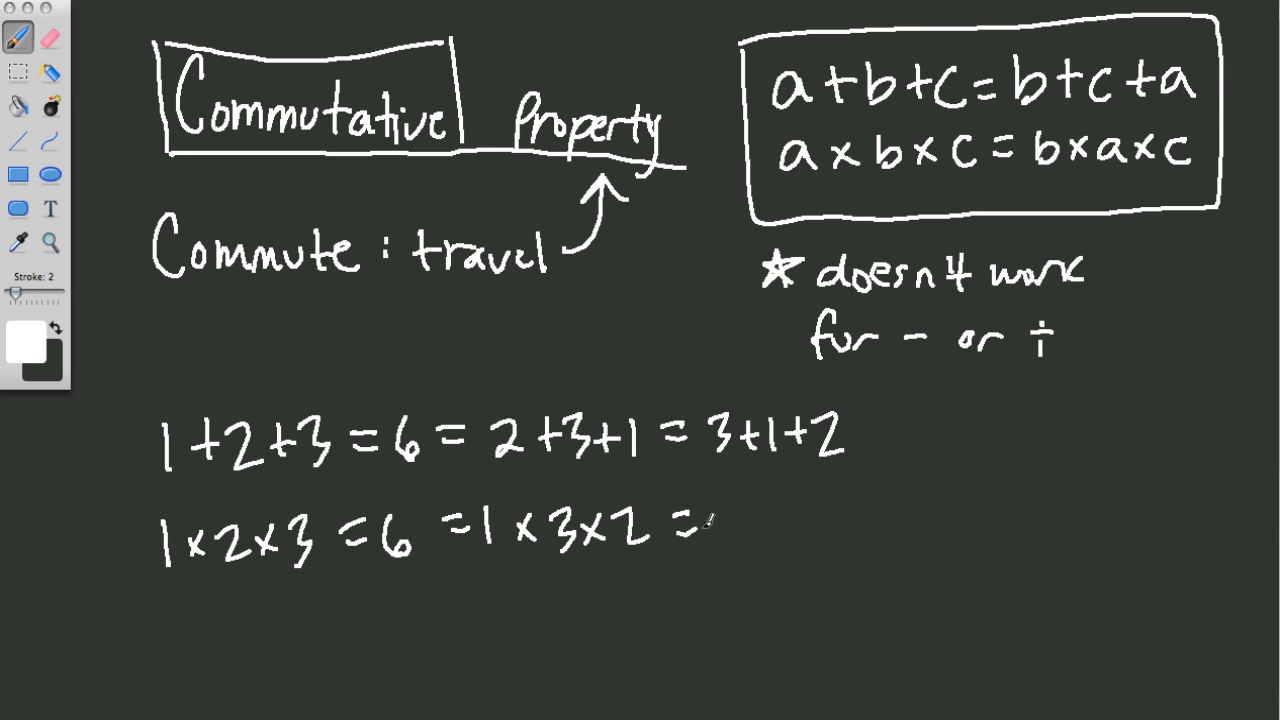
pyautogui.moveTo(700, 530); pyautogui.dragTo(850, 530)
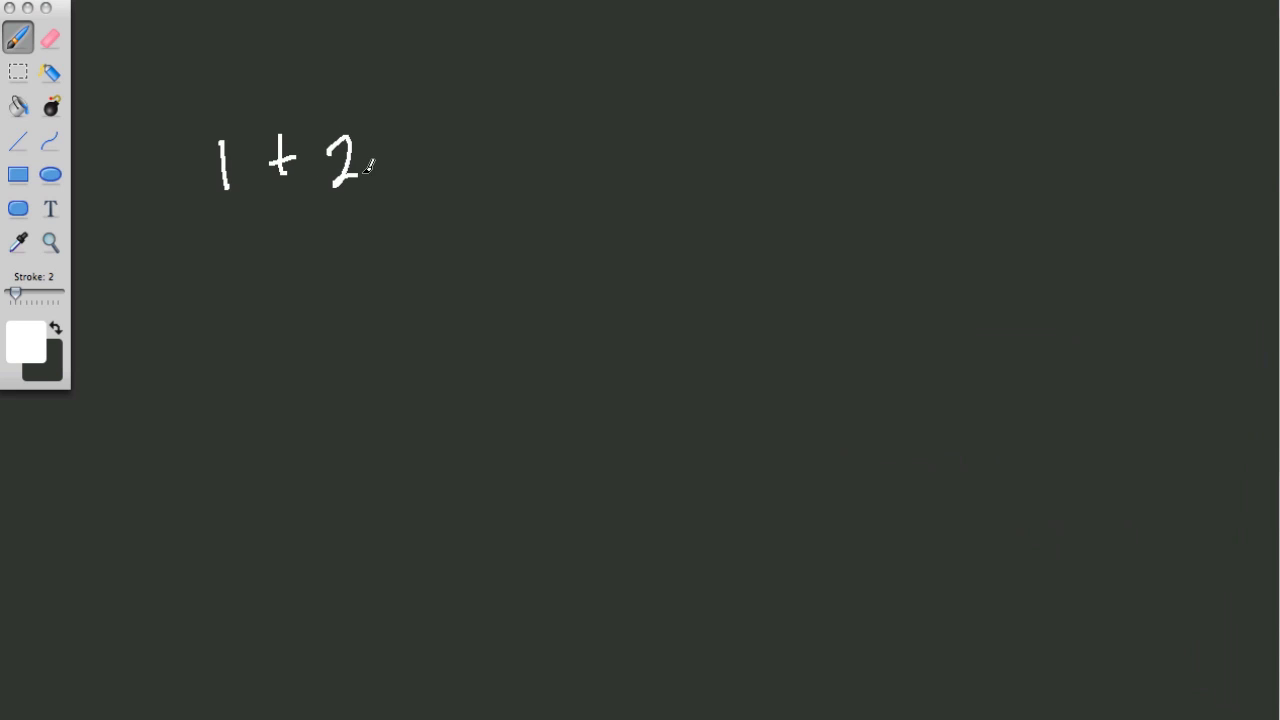
# Write 1+2+3+4+5+99 on the cleared board and begin extending it with negatives.
pyautogui.moveTo(390, 160); pyautogui.dragTo(510, 140)
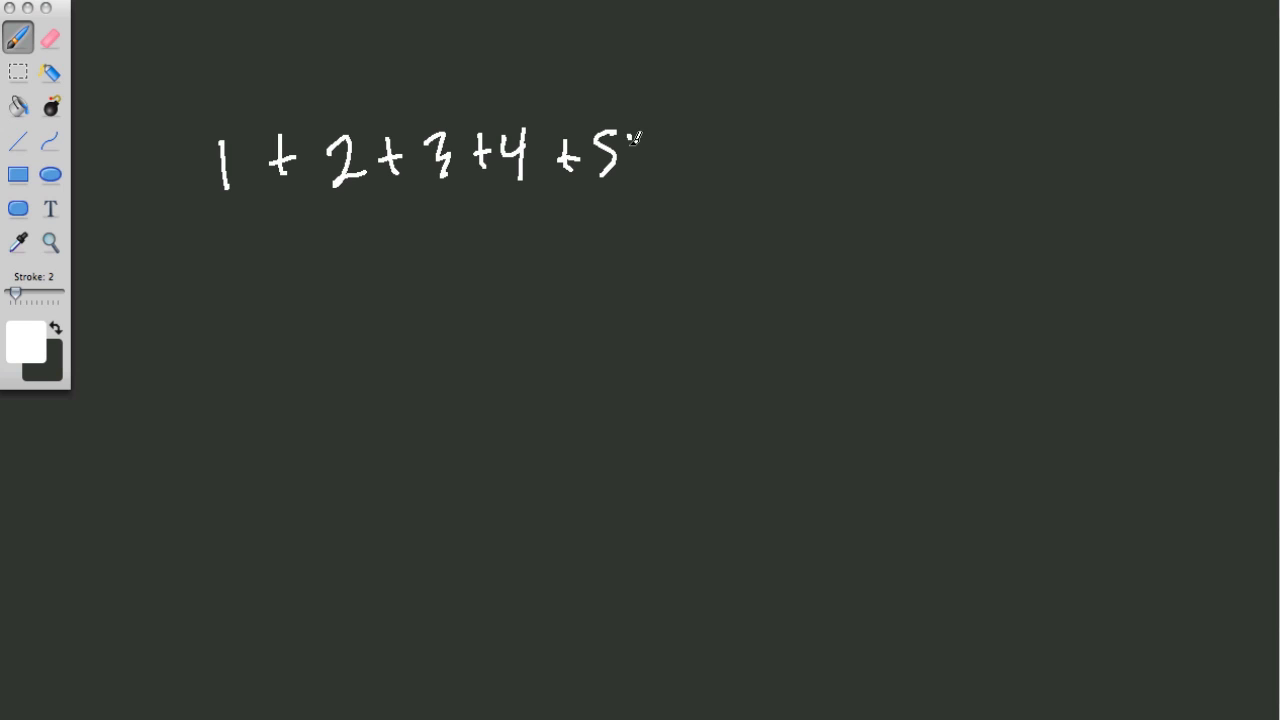
pyautogui.moveTo(635, 140); pyautogui.dragTo(650, 165)
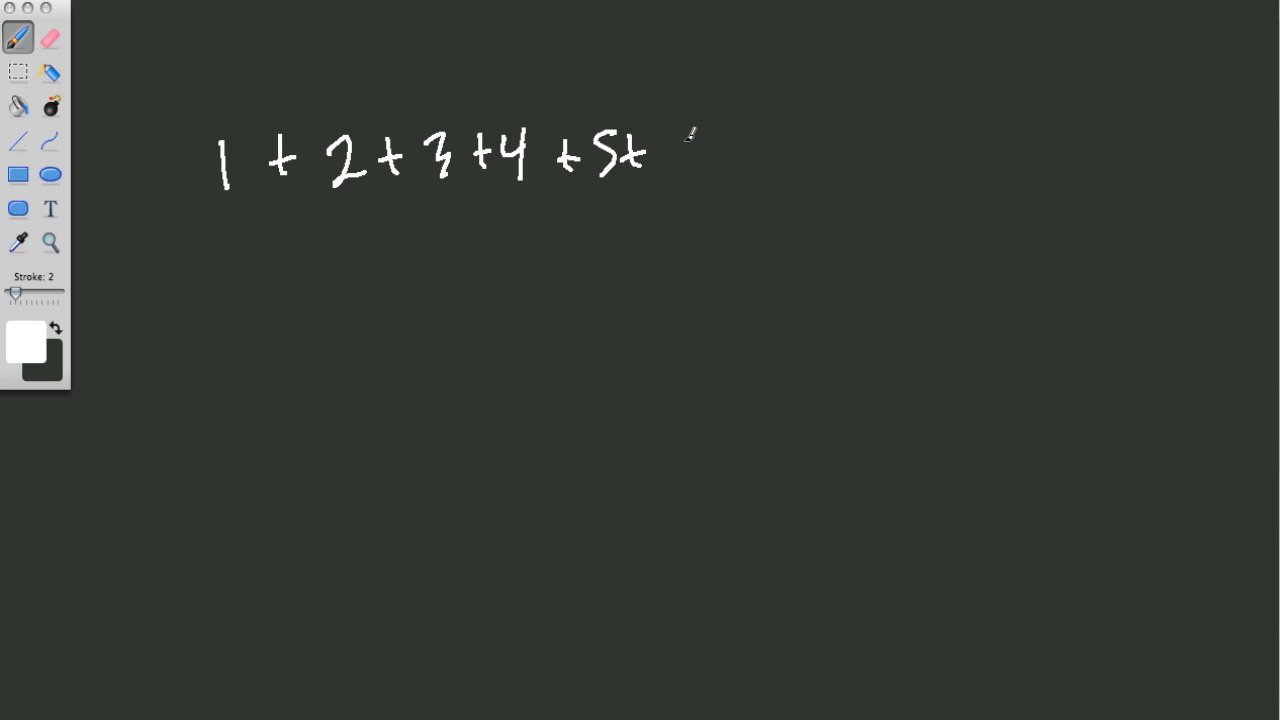
pyautogui.moveTo(670, 155); pyautogui.dragTo(720, 175)
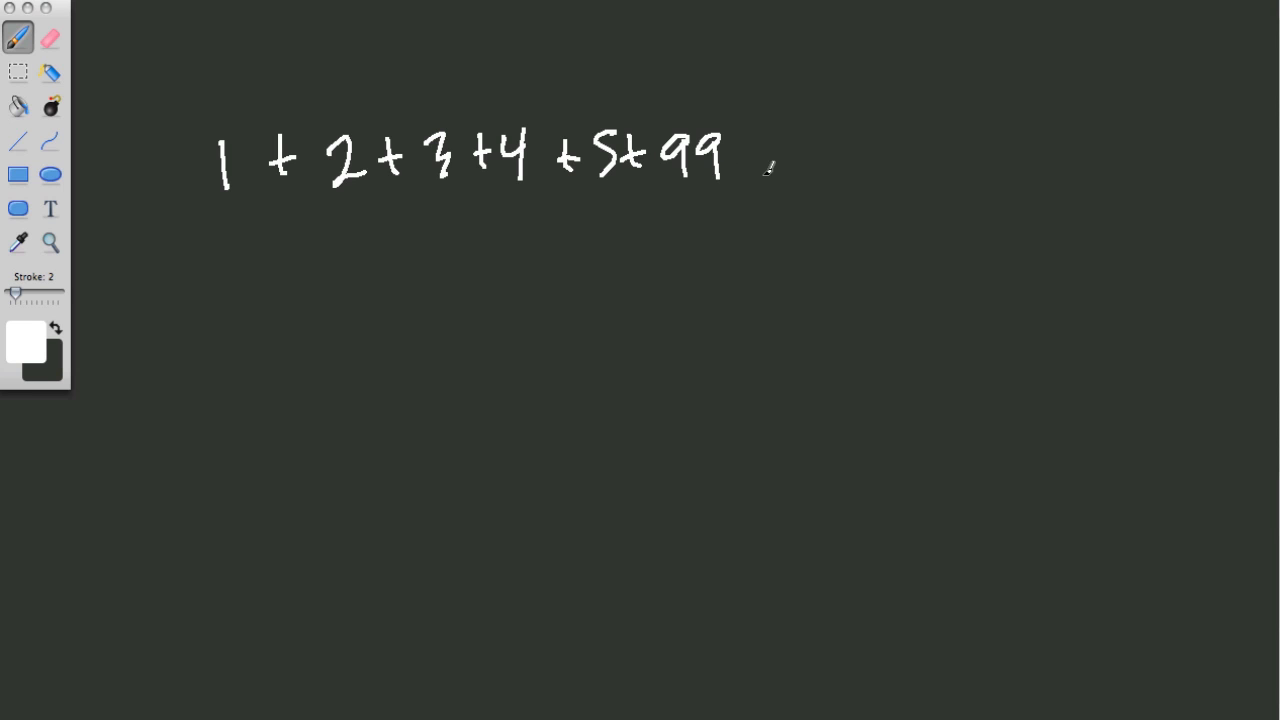
pyautogui.moveTo(760, 155); pyautogui.dragTo(840, 160)
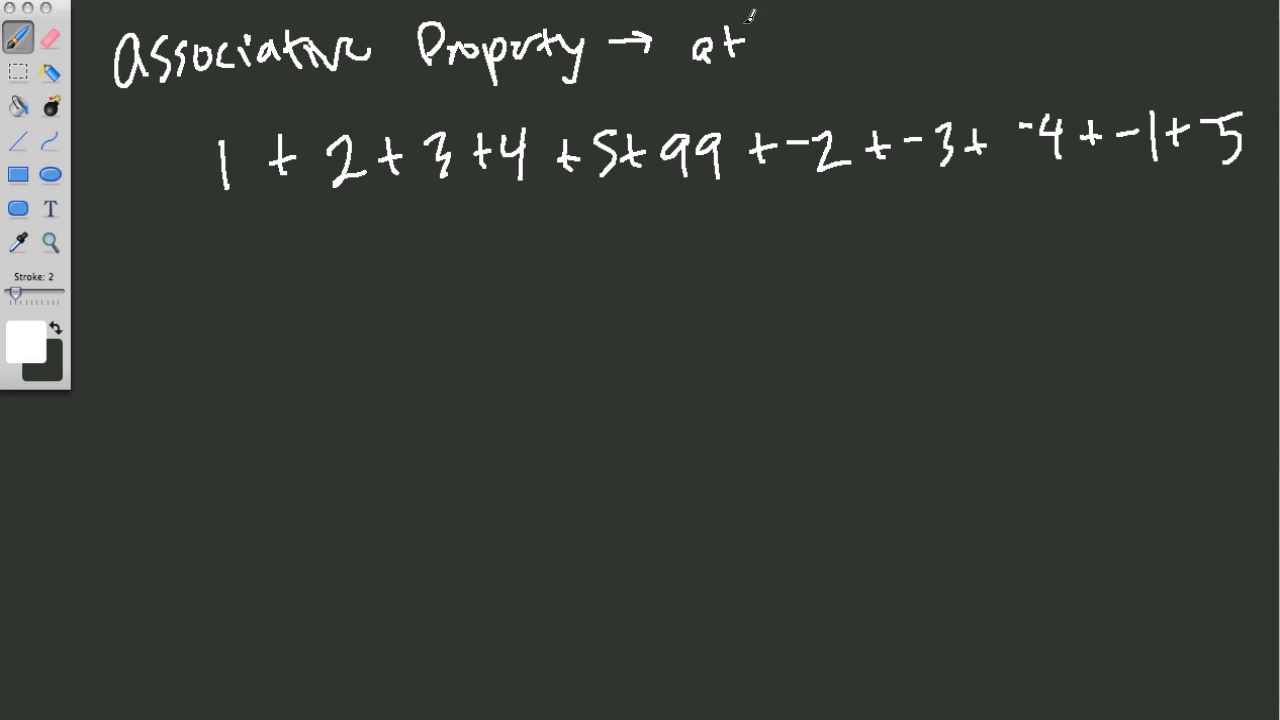
# Write a+b+c=(a+b)+c=a+(b+c) across the top and draw a line beneath the sum.
pyautogui.moveTo(740, 50); pyautogui.dragTo(880, 50)
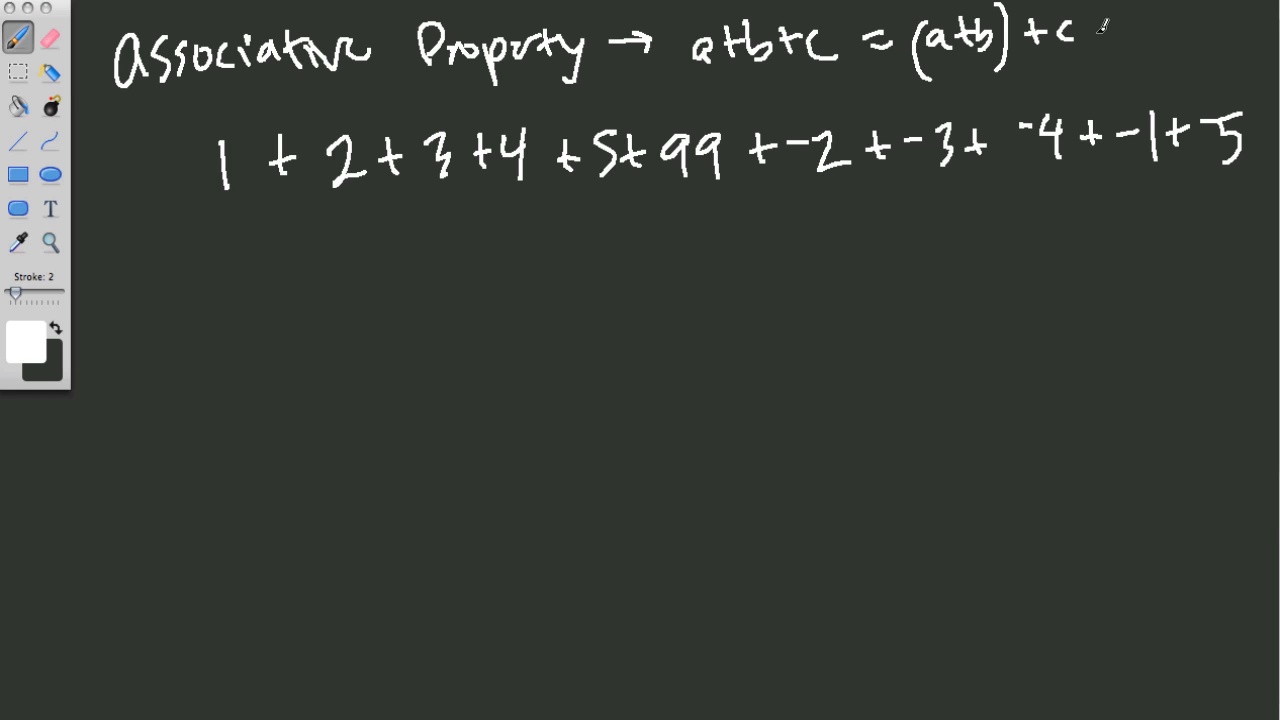
pyautogui.moveTo(1100, 40); pyautogui.dragTo(1170, 40)
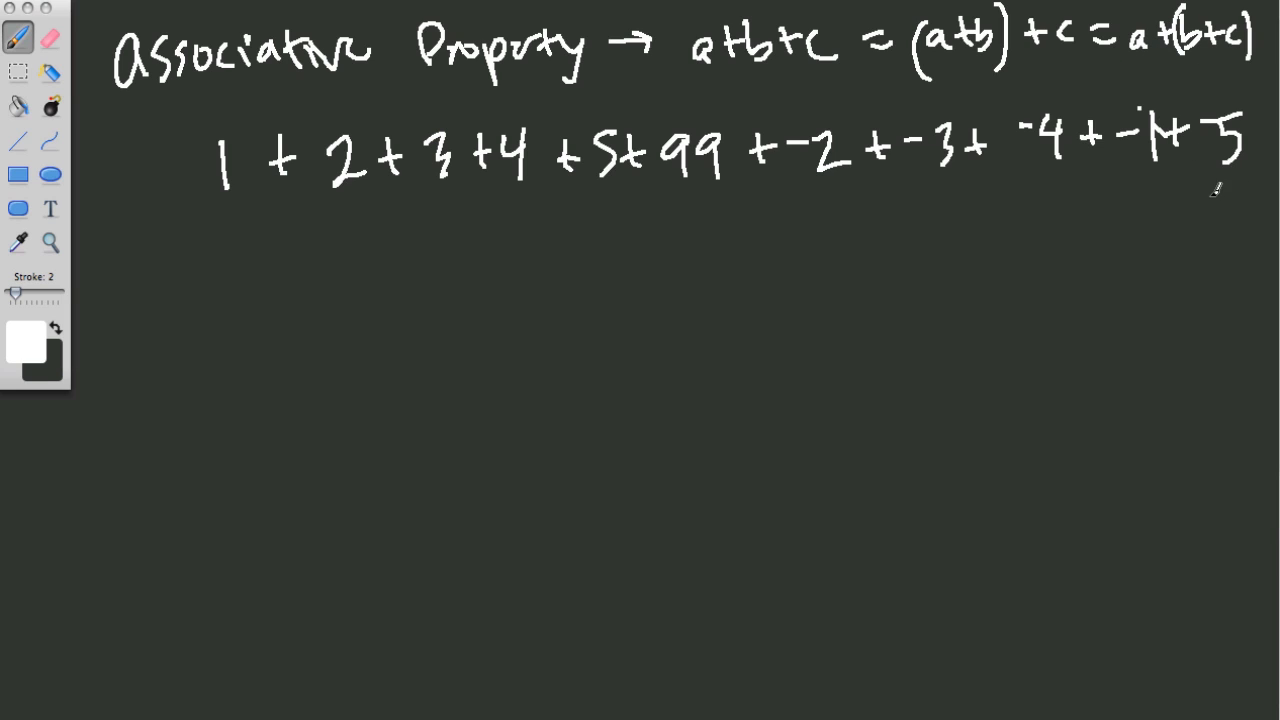
pyautogui.moveTo(258, 255); pyautogui.dragTo(1228, 192)
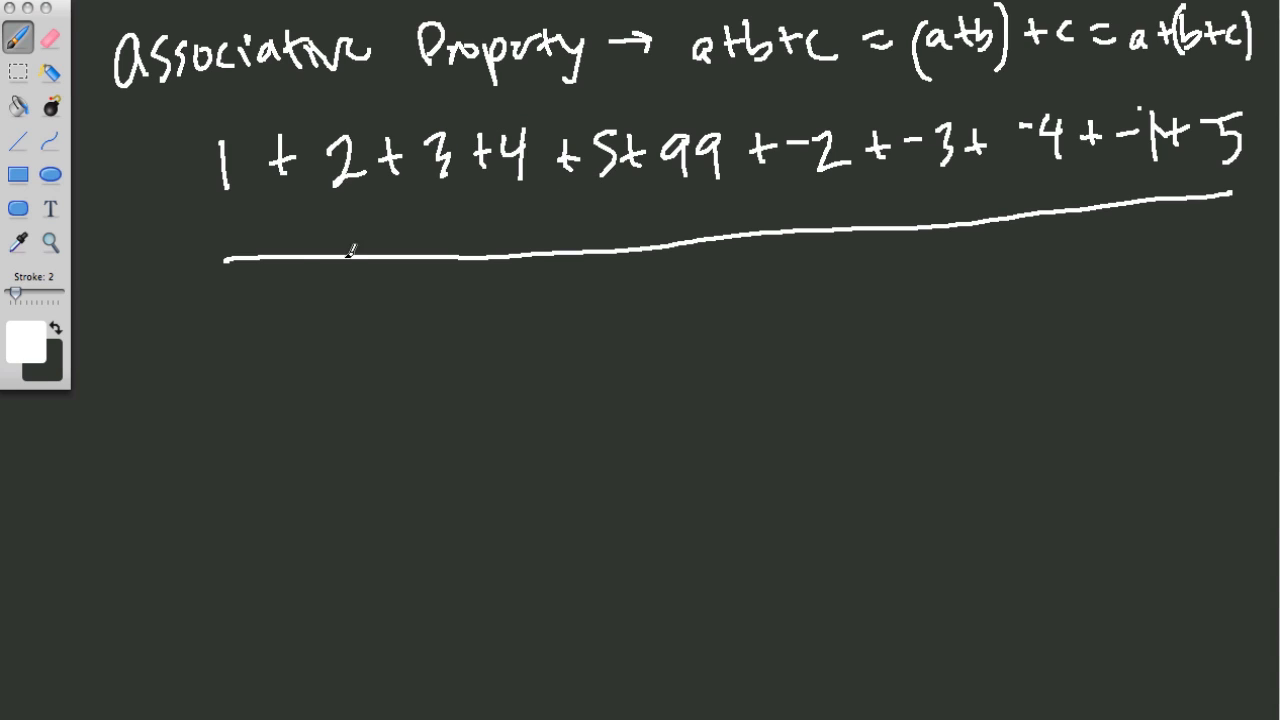
pyautogui.moveTo(550, 308)
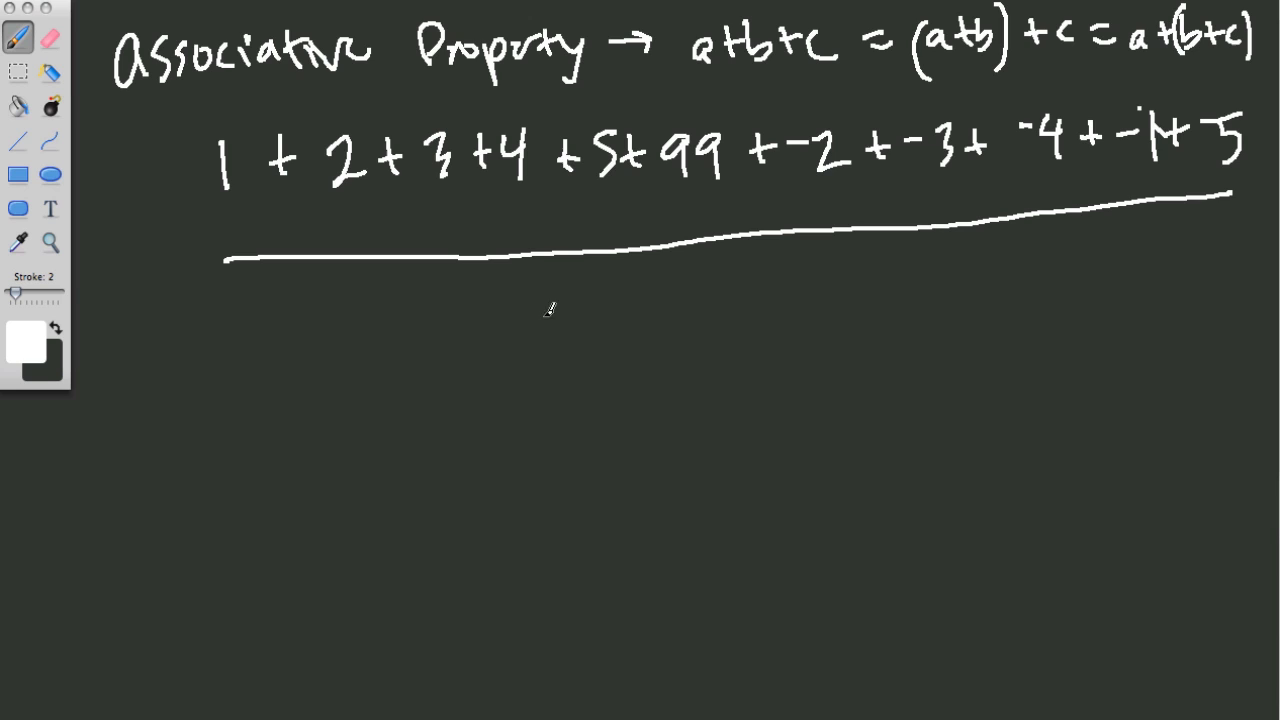
pyautogui.moveTo(216, 240)
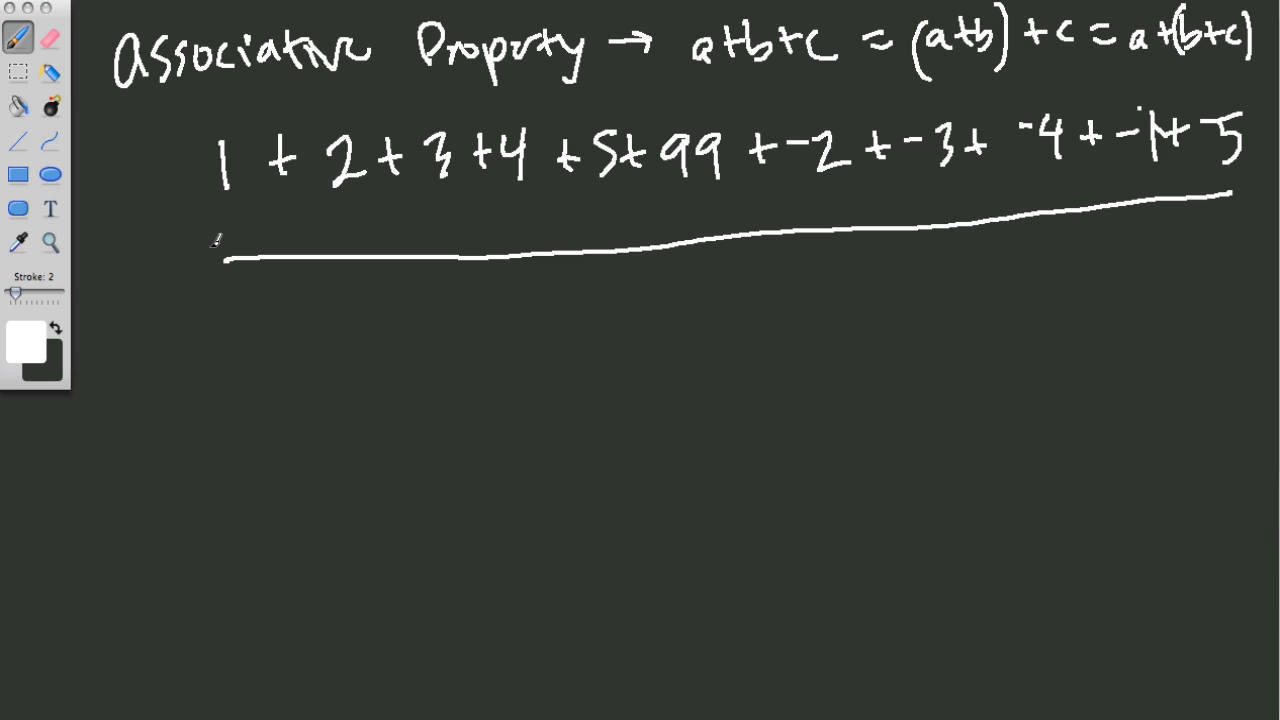
# Circle the first number, 1, at the start of the long sum.
pyautogui.moveTo(230, 100); pyautogui.dragTo(225, 215)
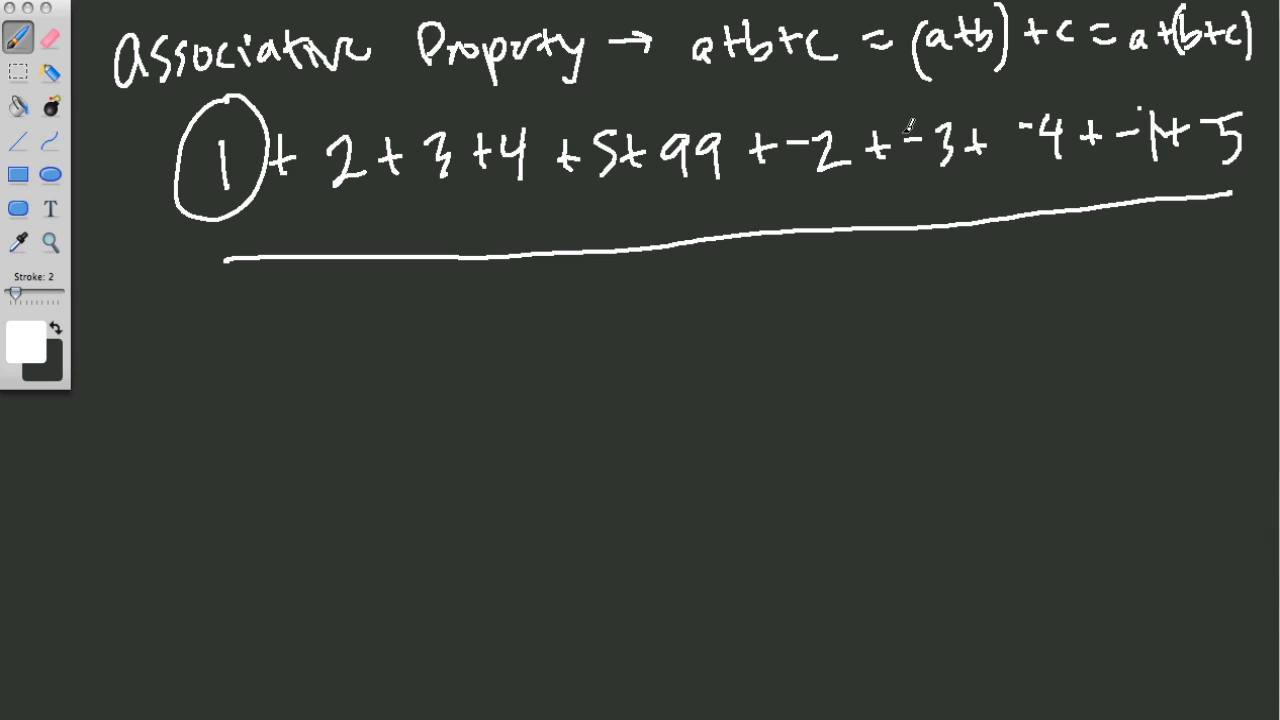